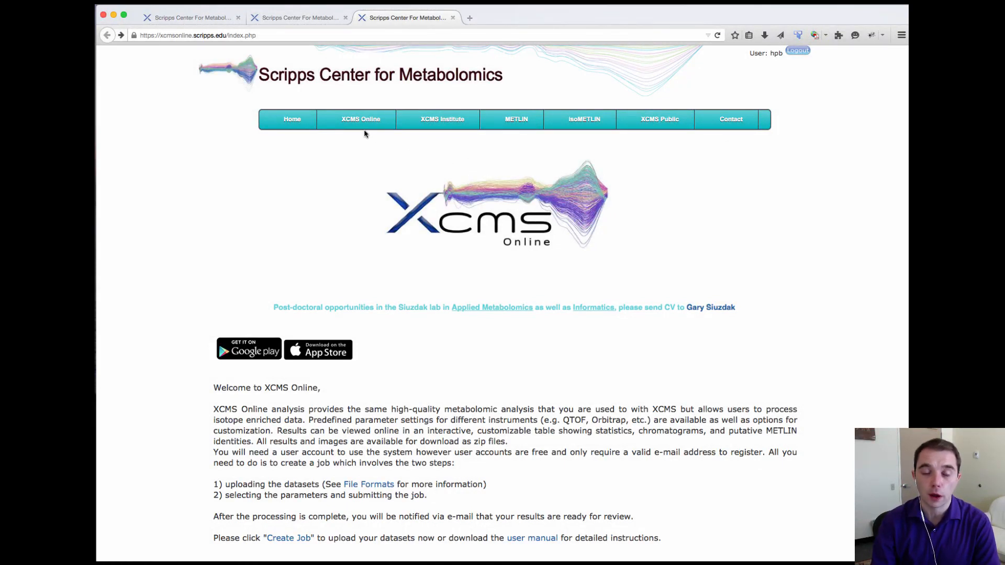
- Reveal the XCMS Online menu with its job, results, datasets and dashboard options
{"action": "left_click", "coordinate": [360, 119]}
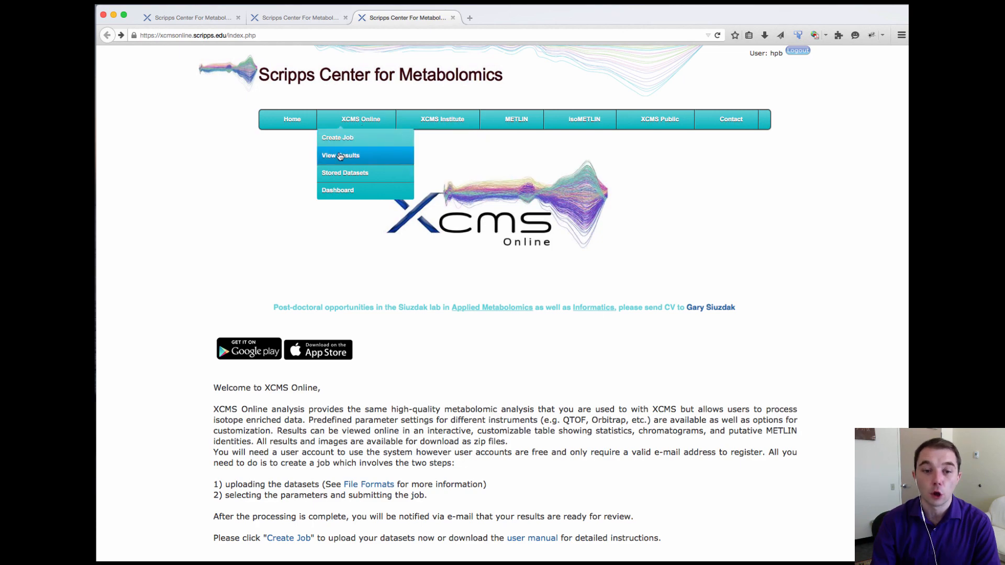
- Show the View Jobs list of all 212 submitted jobs via View Results
{"action": "left_click", "coordinate": [340, 154]}
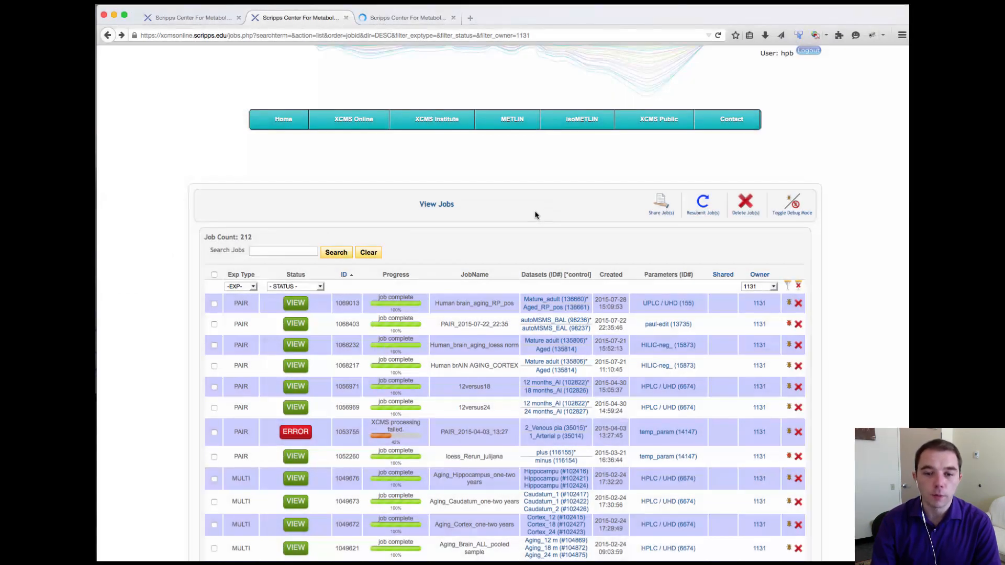
{"action": "scroll", "scroll_direction": "down", "scroll_amount": 3}
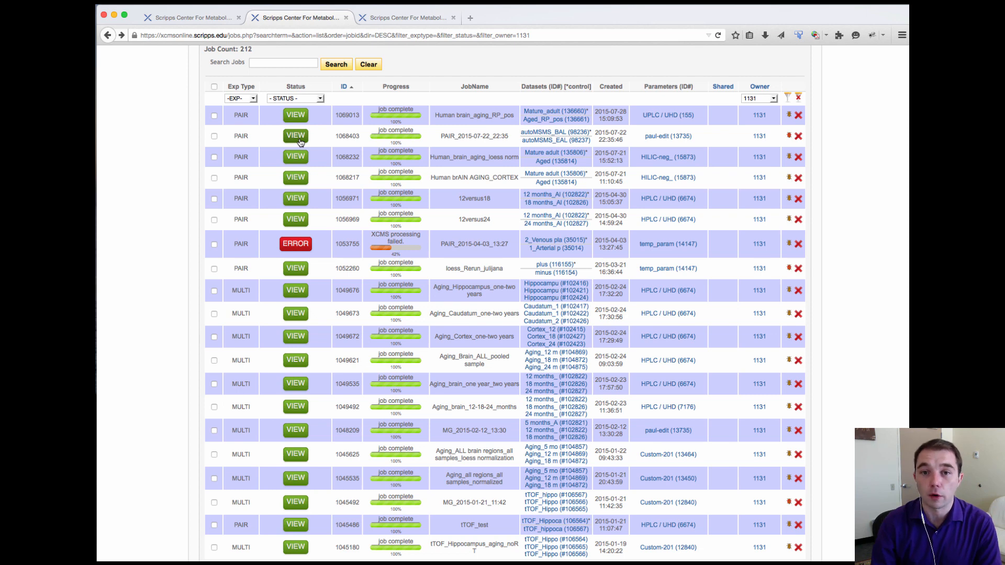
- View the pairwise results summary of job PAIR_2015-07-22_22:35 (#1068403)
{"action": "left_click", "coordinate": [296, 135]}
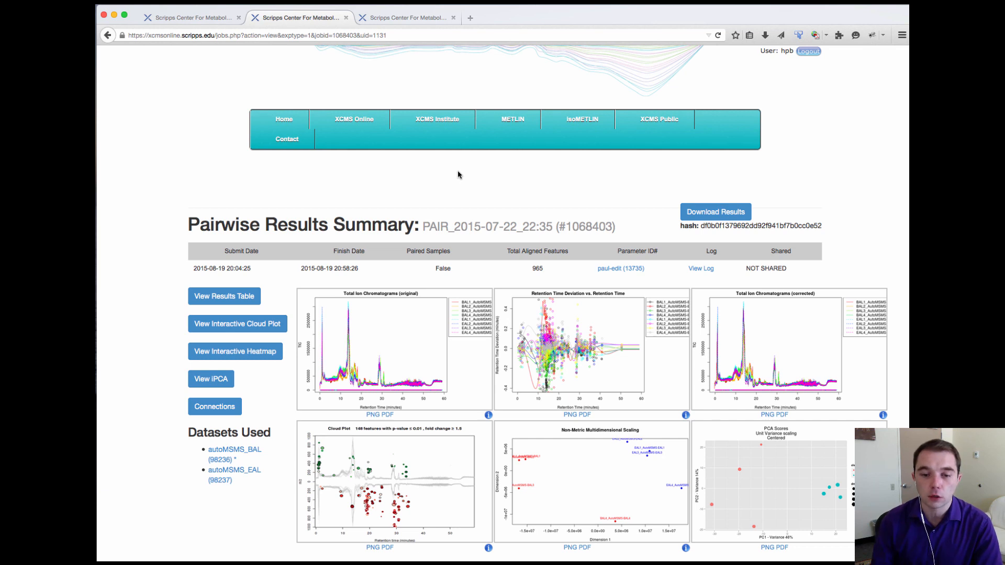
{"action": "mouse_move", "coordinate": [537, 374]}
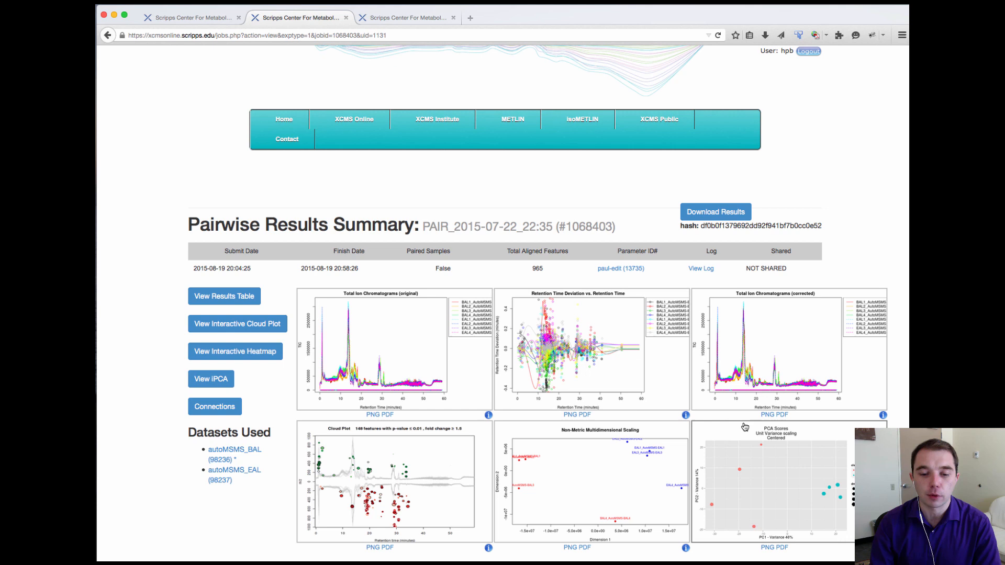
{"action": "mouse_move", "coordinate": [242, 339]}
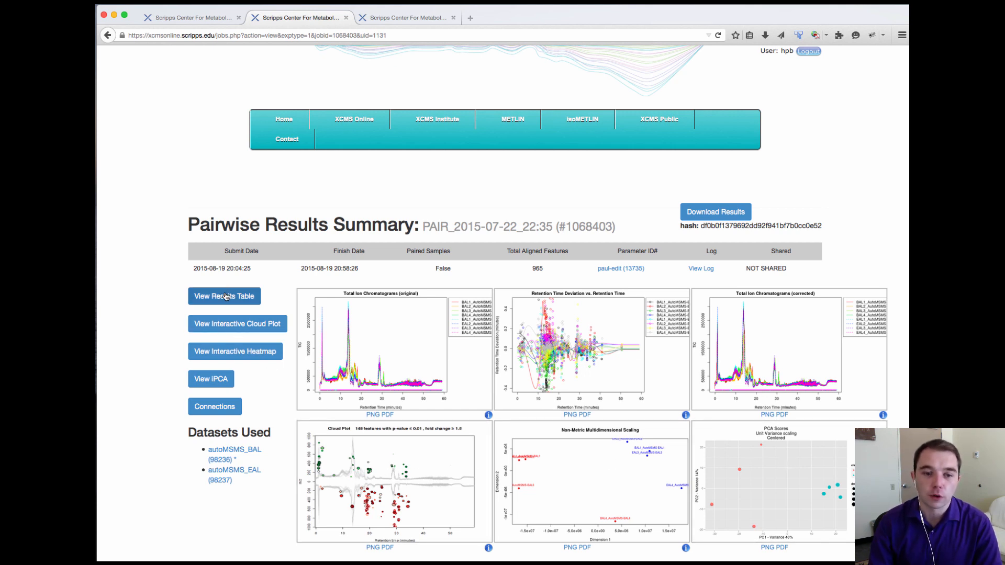
- Show the feature results table for job #1068403 with a feature's EIC and box-and-whisker plot
{"action": "left_click", "coordinate": [224, 295]}
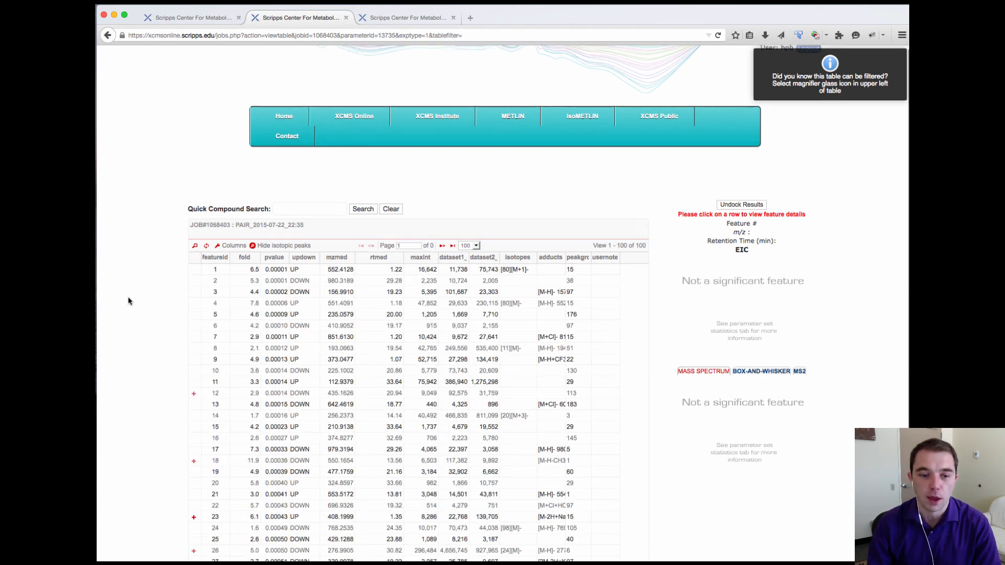
{"action": "scroll", "scroll_direction": "down", "scroll_amount": 3}
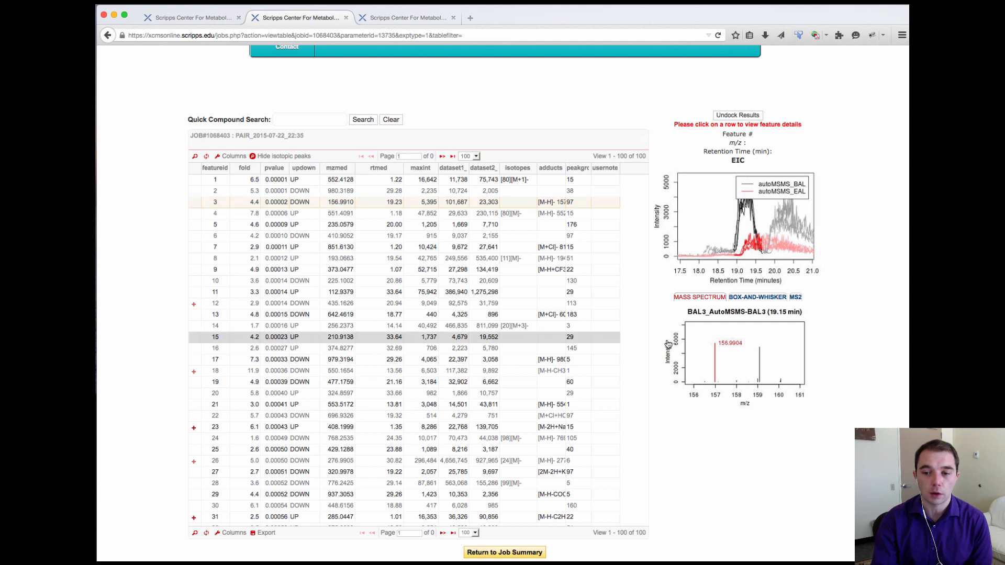
{"action": "left_click", "coordinate": [757, 297]}
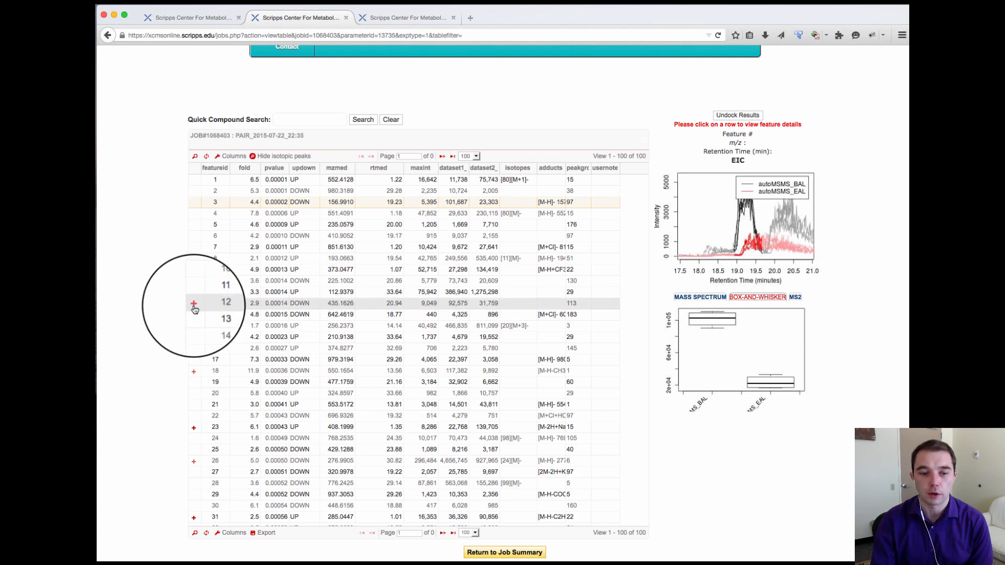
- Expand feature 12's twelve MS/MS matches and display the Nap-Leu-OH match's mirror plot
{"action": "left_click", "coordinate": [194, 303]}
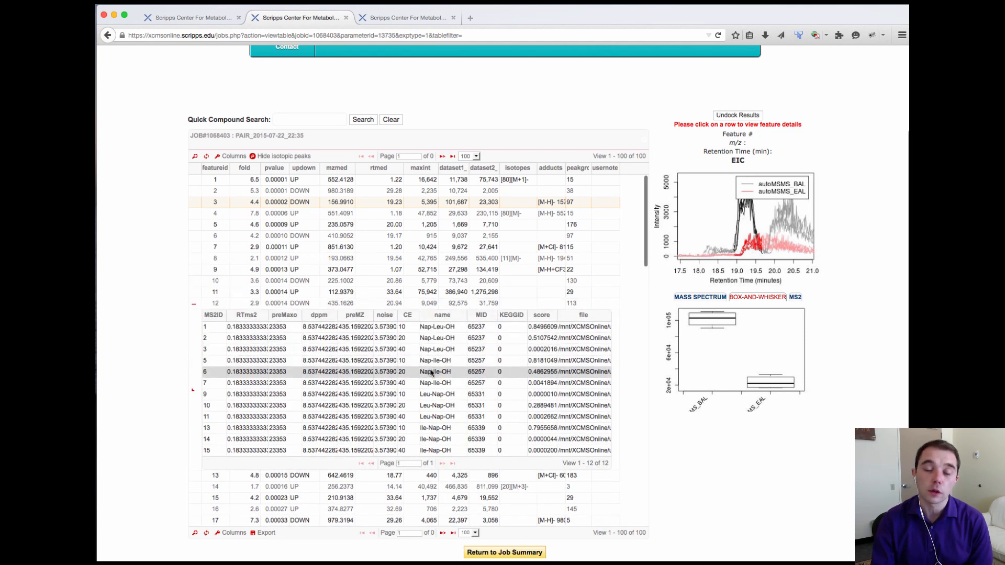
{"action": "left_click", "coordinate": [397, 349]}
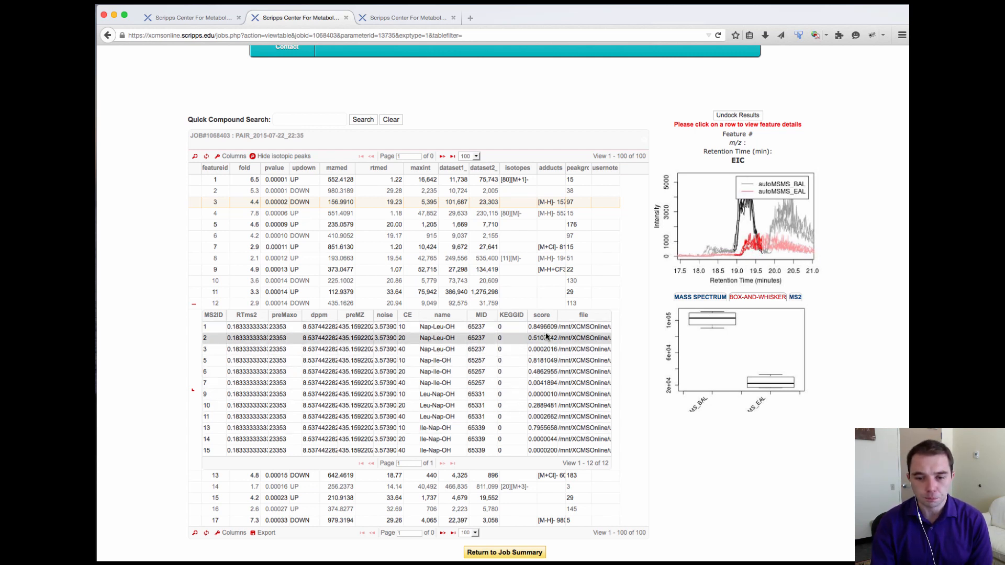
{"action": "left_click", "coordinate": [435, 349]}
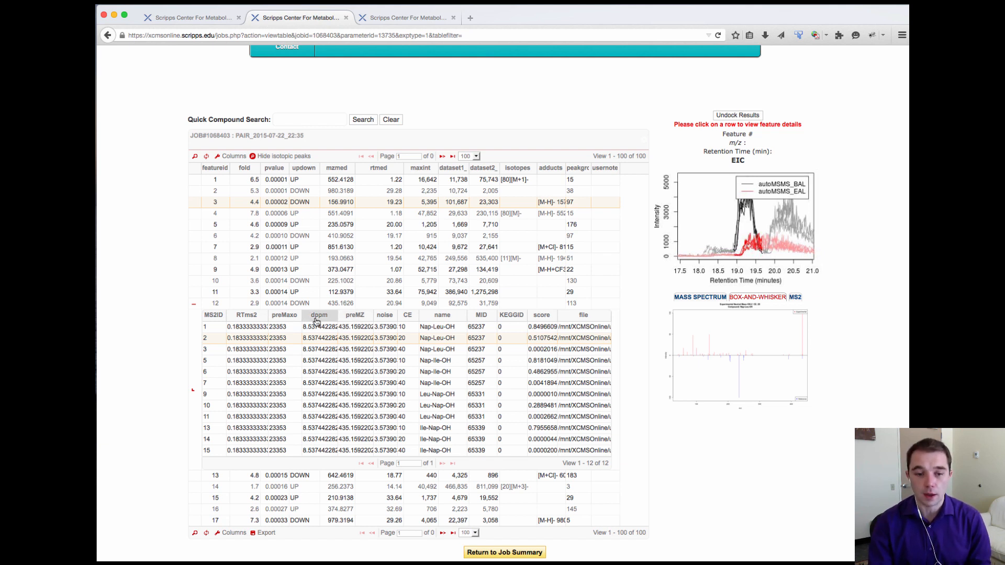
{"action": "mouse_move", "coordinate": [315, 322]}
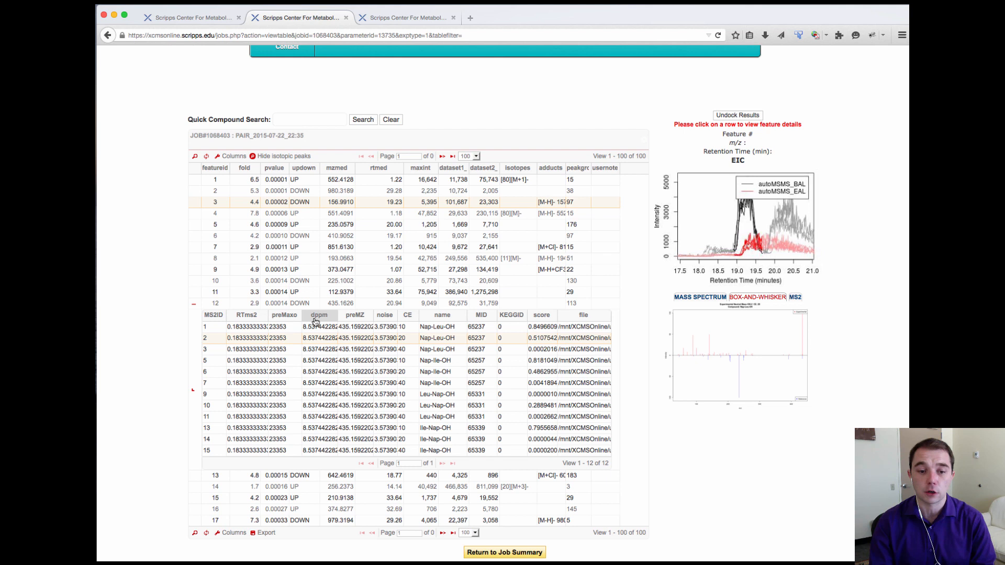
{"action": "mouse_move", "coordinate": [283, 315]}
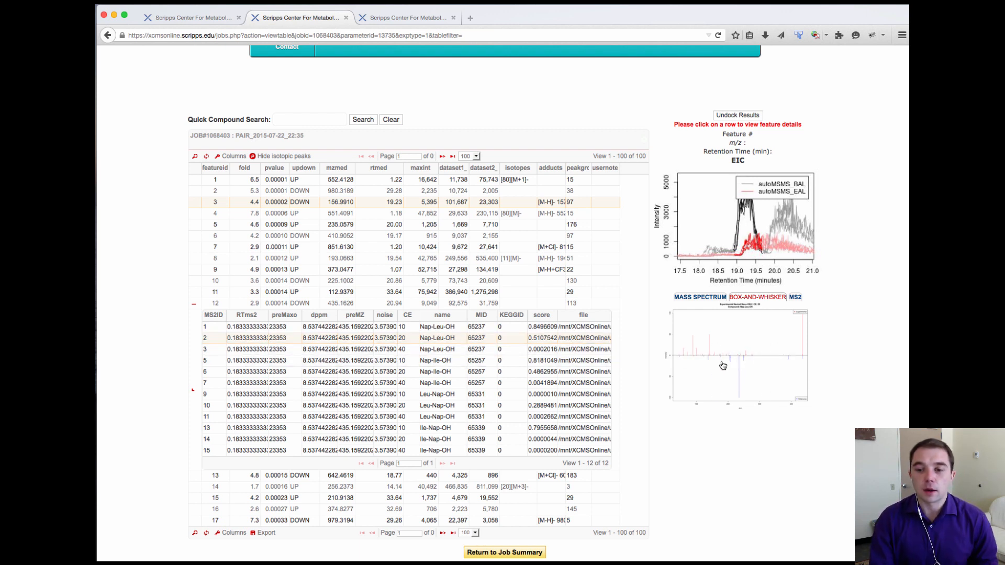
{"action": "mouse_move", "coordinate": [770, 363]}
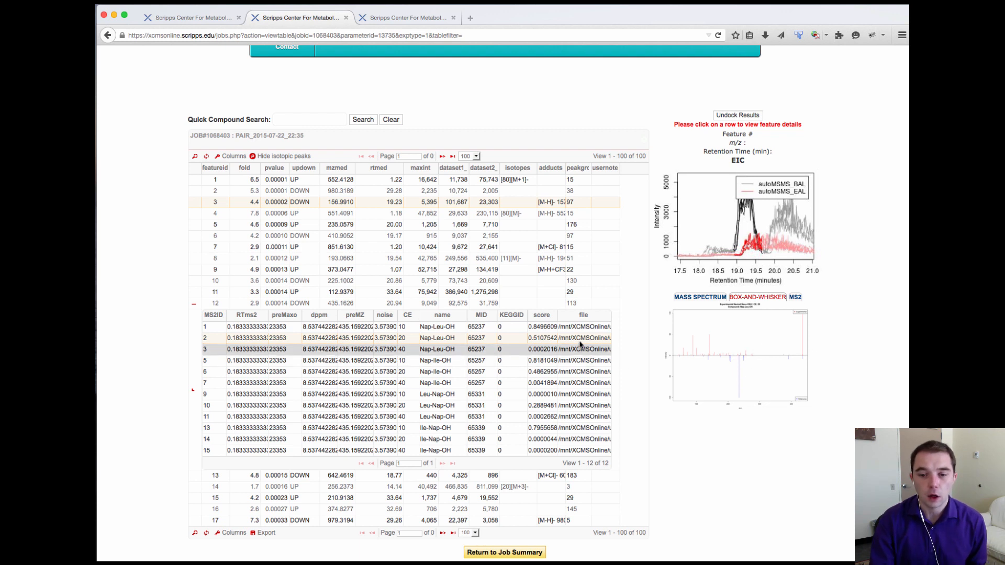
{"action": "mouse_move", "coordinate": [580, 337]}
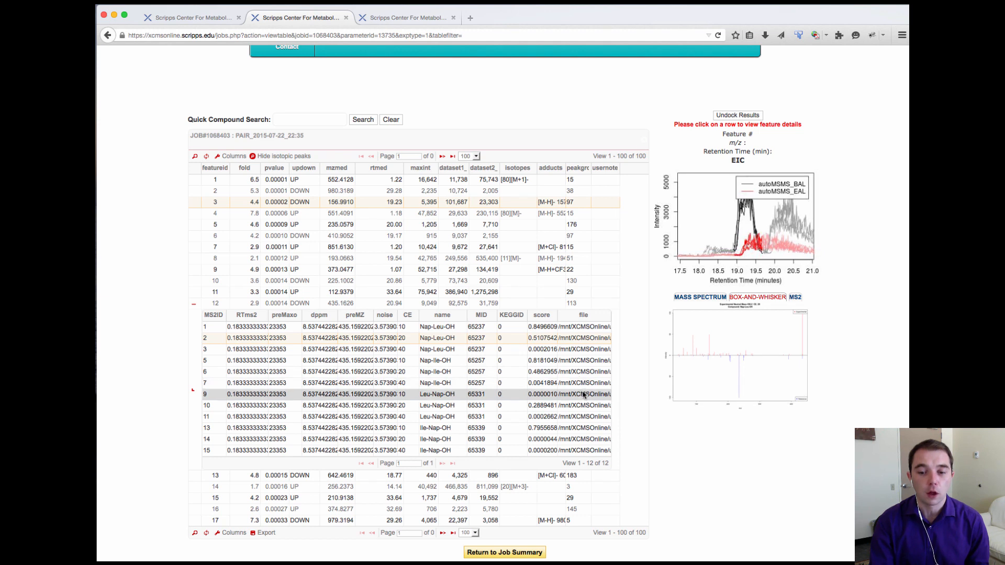
{"action": "mouse_move", "coordinate": [582, 394]}
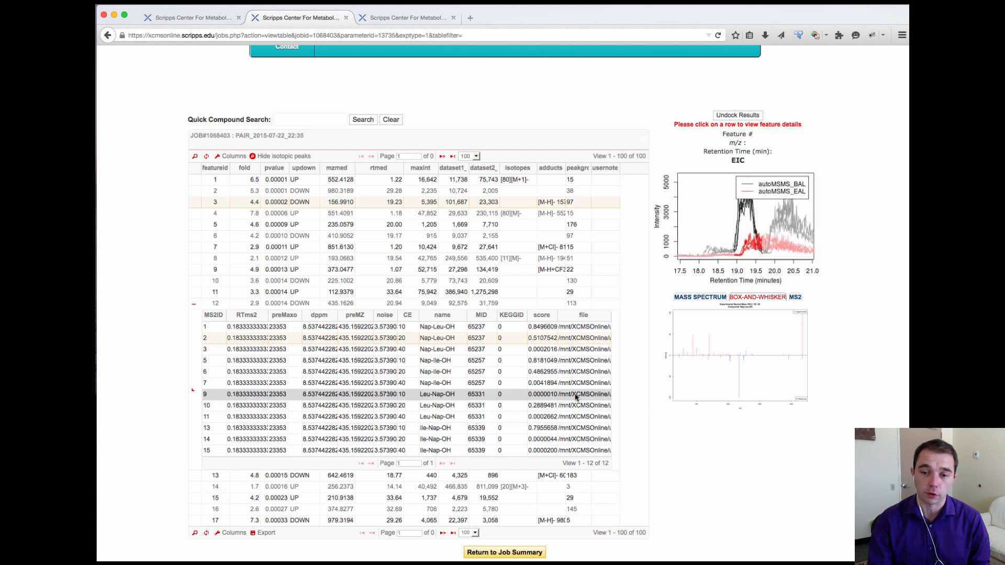
{"action": "left_click", "coordinate": [448, 383]}
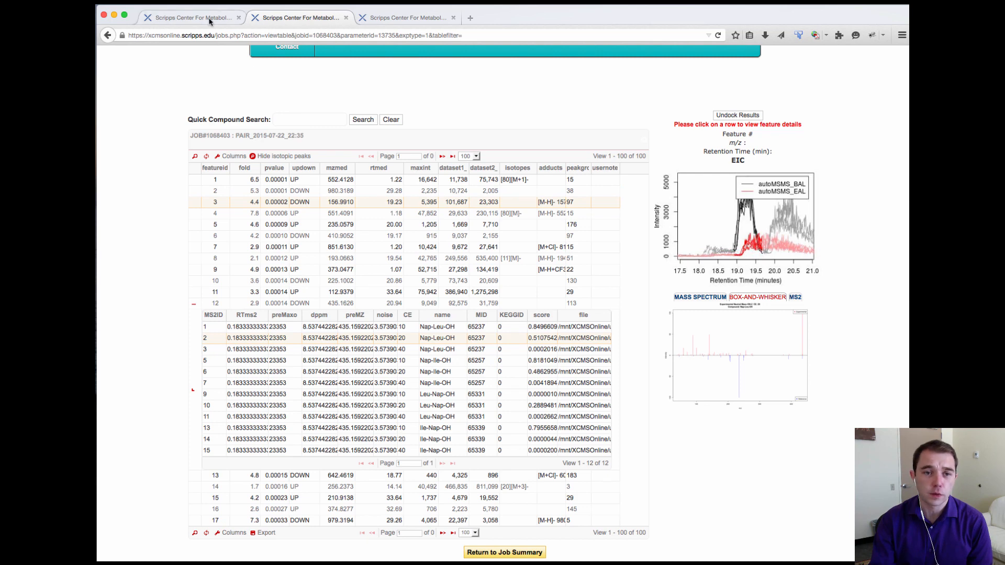
- In the retention-time-sorted results, display the second 2-C-Methyl-D-erythritol match's mirror plot for feature 664
{"action": "left_click", "coordinate": [377, 168]}
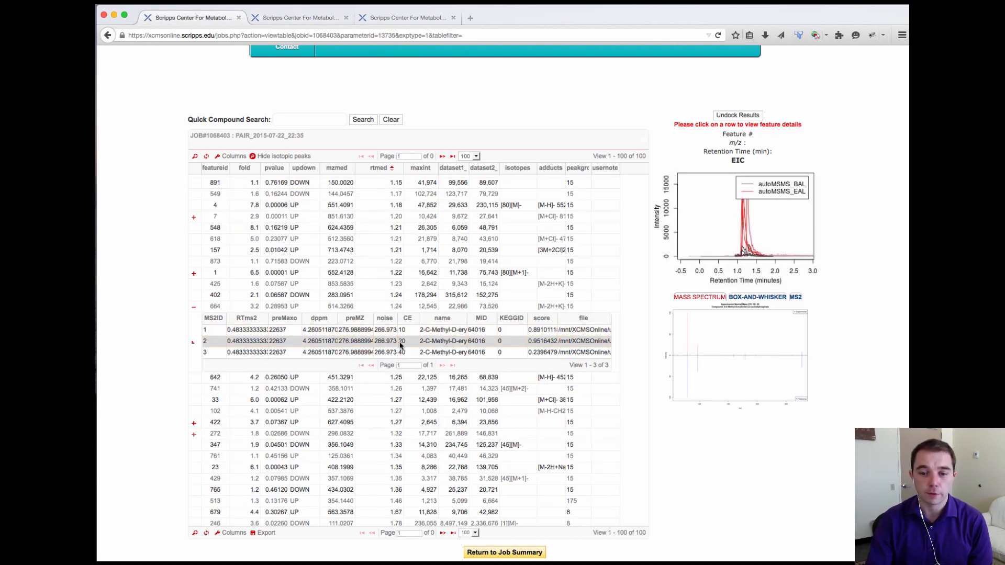
{"action": "left_click", "coordinate": [303, 352]}
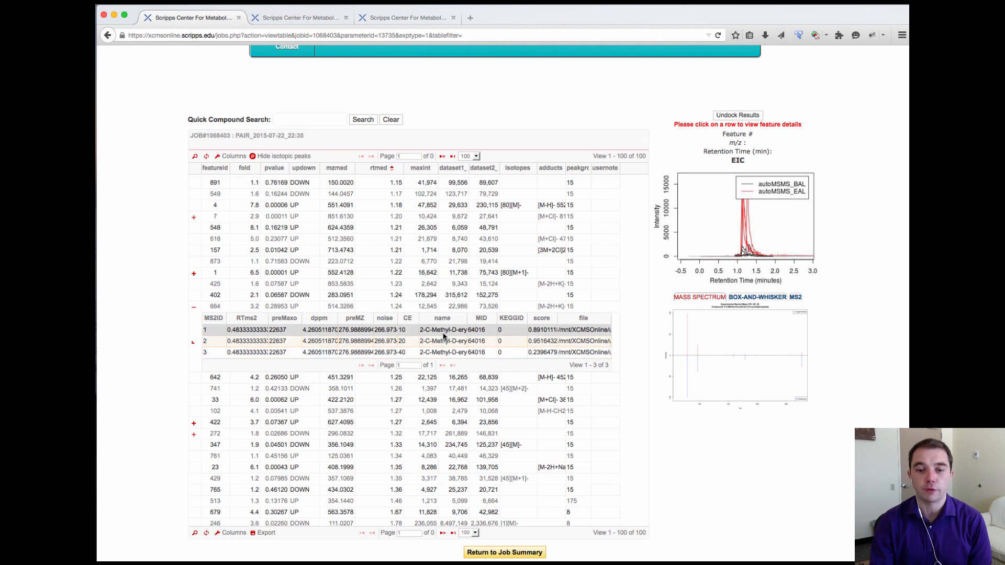
{"action": "mouse_move", "coordinate": [442, 341]}
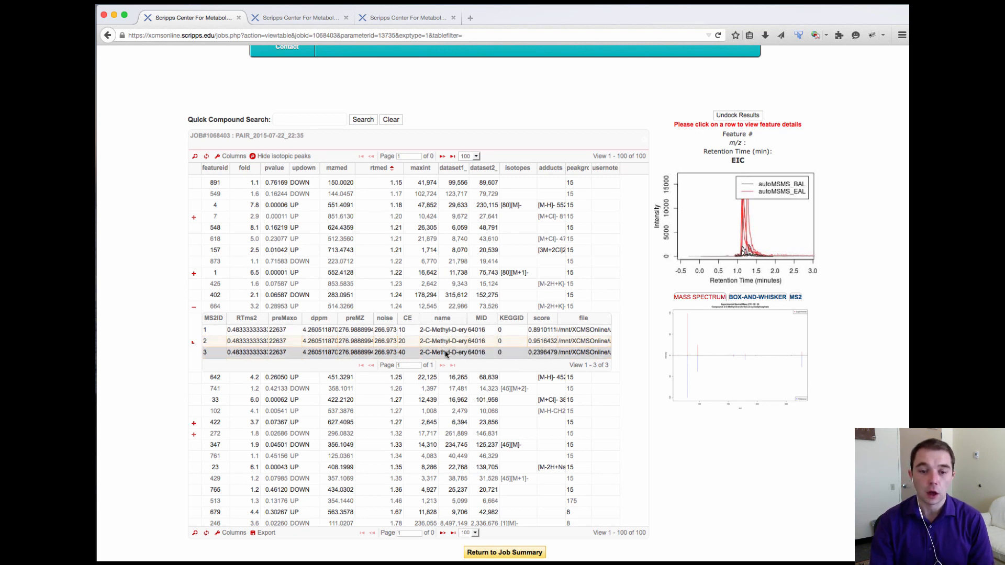
{"action": "mouse_move", "coordinate": [442, 352]}
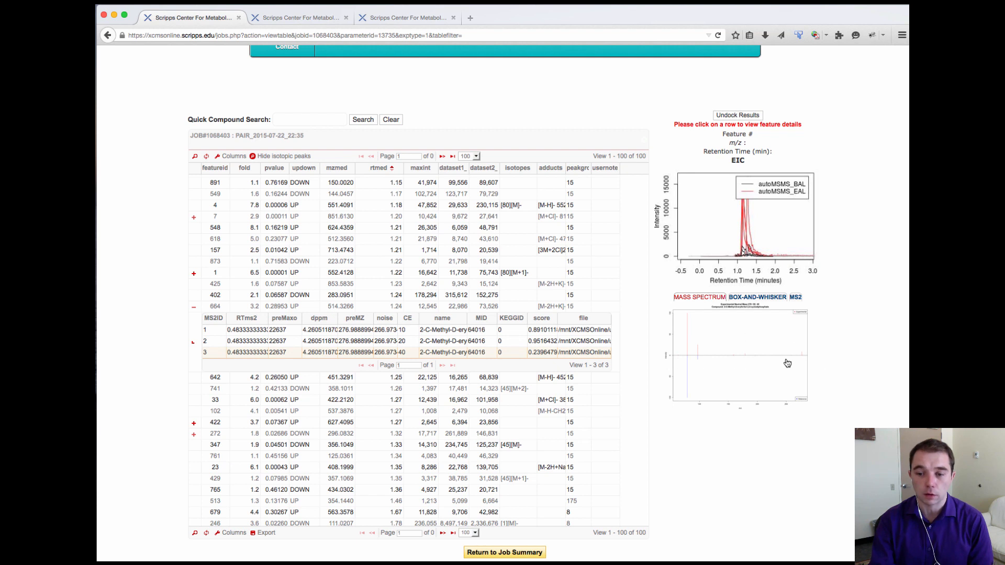
{"action": "mouse_move", "coordinate": [557, 363]}
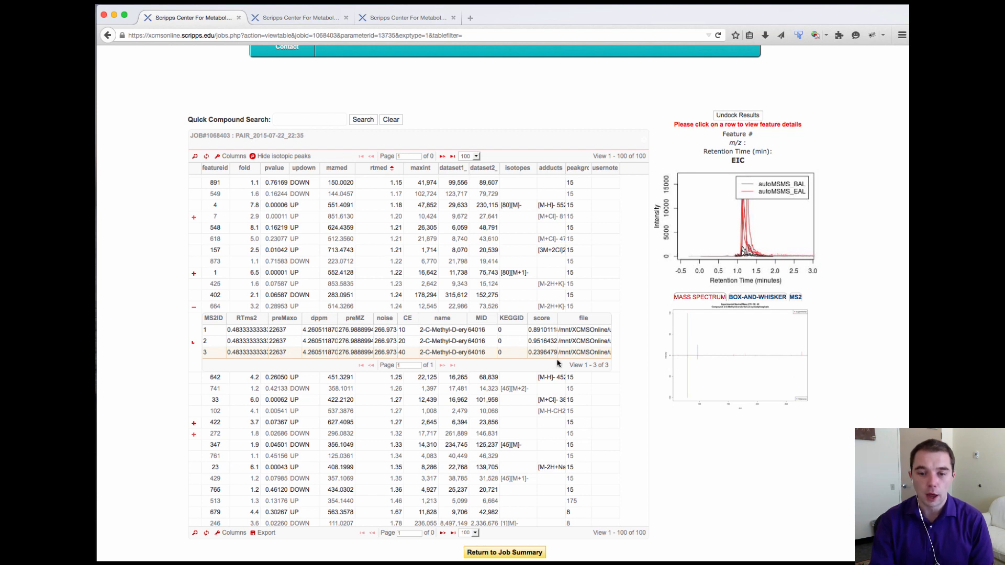
{"action": "mouse_move", "coordinate": [542, 340]}
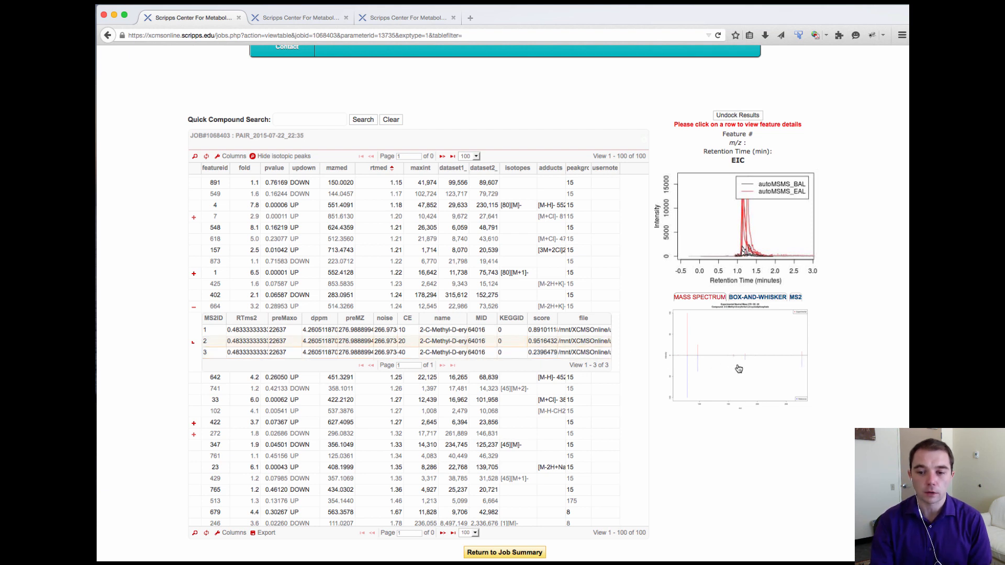
- View the 2-C-Methyl-D-erythritol 2,4-cyclodiphosphate mirror plot (mass 278, CE 20) full-size in a new tab
{"action": "left_click", "coordinate": [737, 368]}
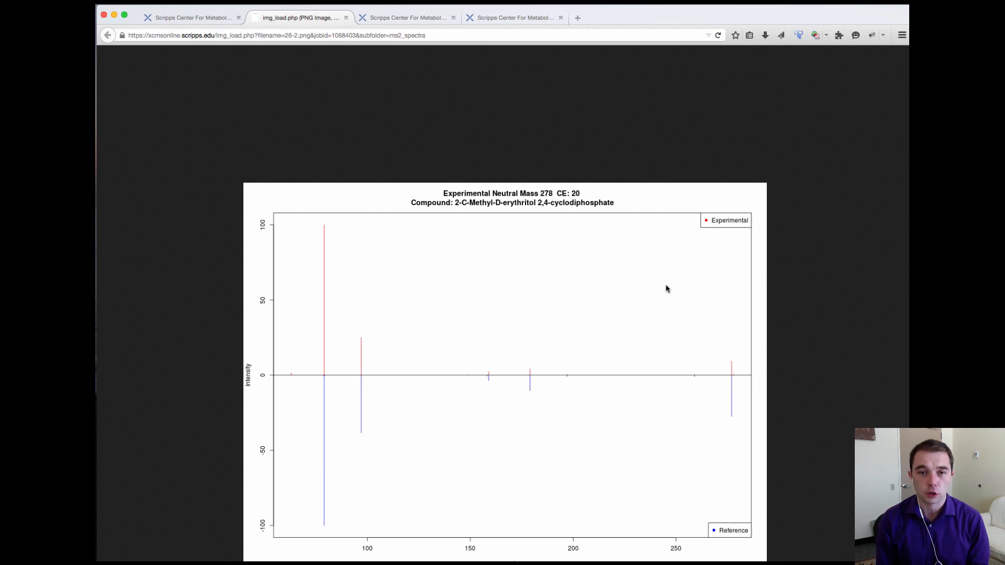
{"action": "mouse_move", "coordinate": [354, 45]}
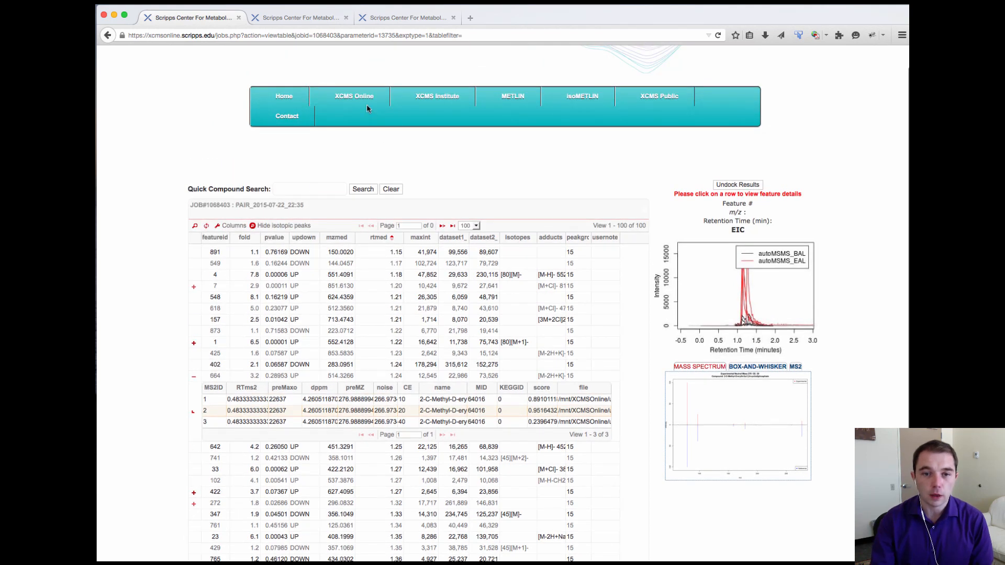
- Return from the image and reveal the Create Job options for pairwise, meta and multigroup jobs
{"action": "left_click", "coordinate": [353, 95]}
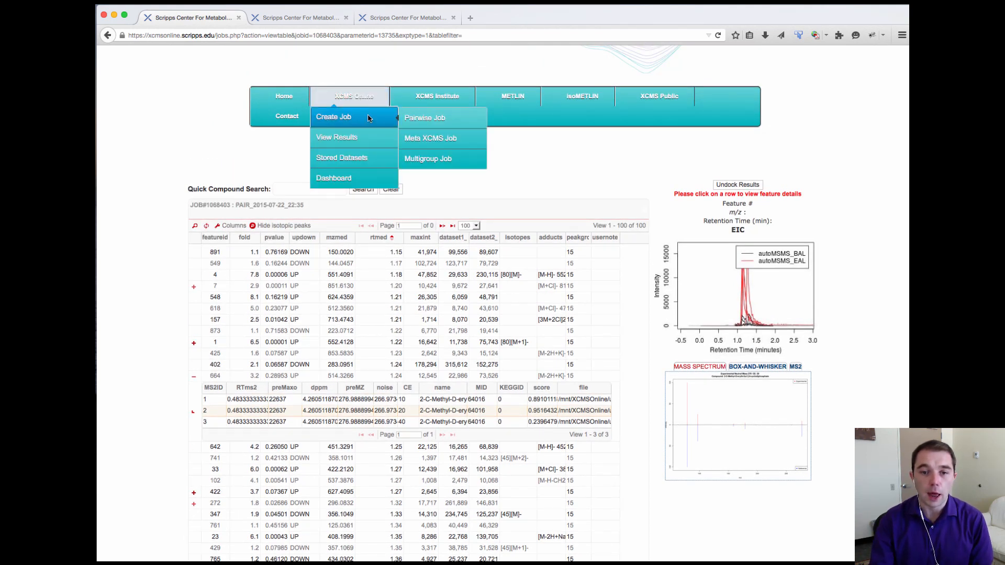
{"action": "mouse_move", "coordinate": [441, 117]}
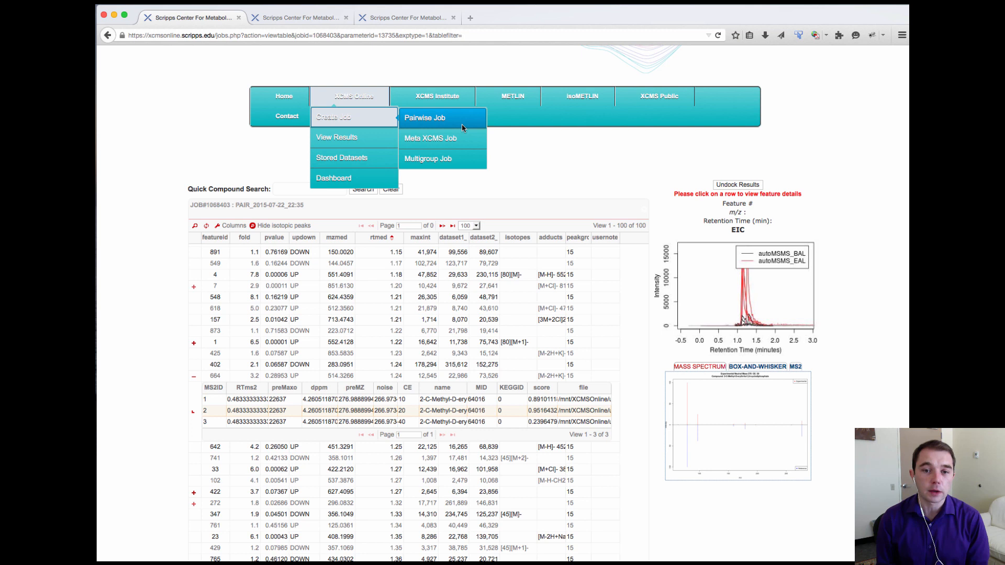